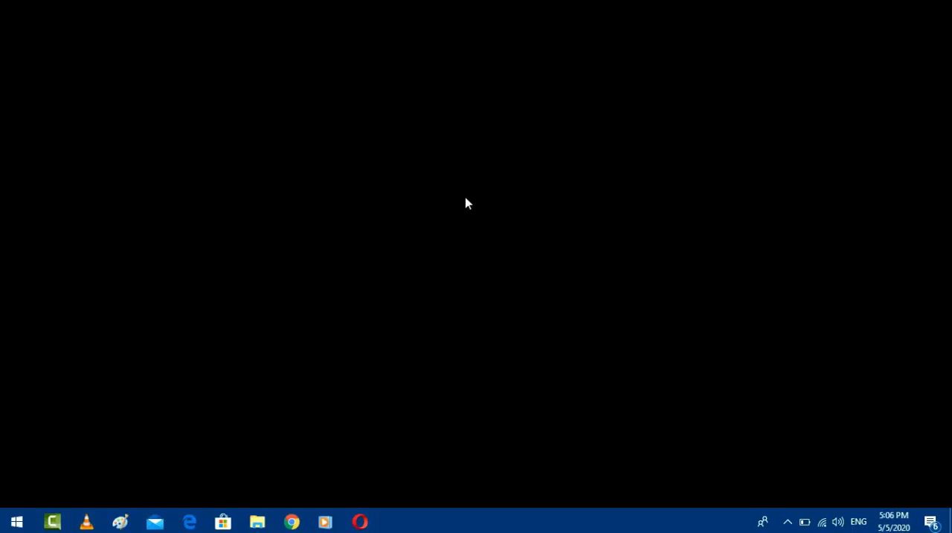
Open the shortcut menu on an empty area of the black desktop.
right_click(431, 173)
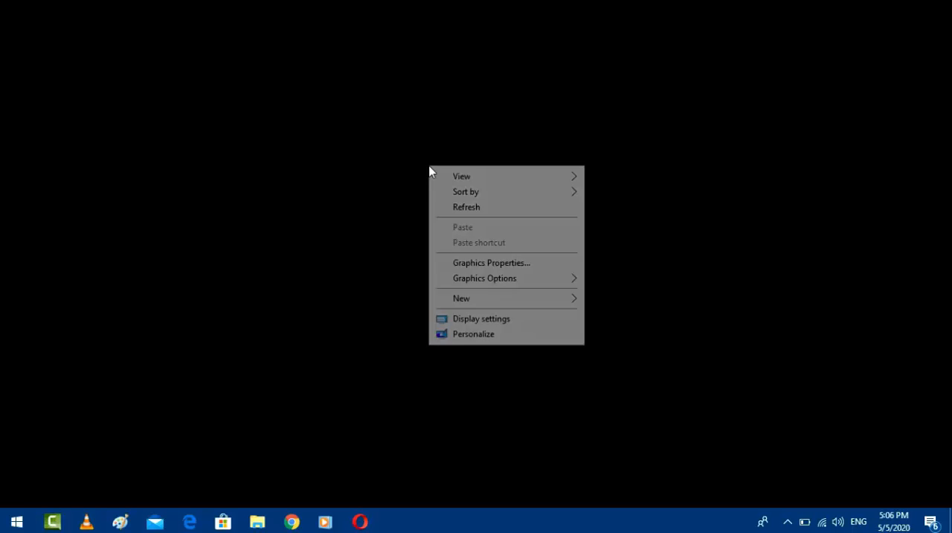
mouse_move(362, 334)
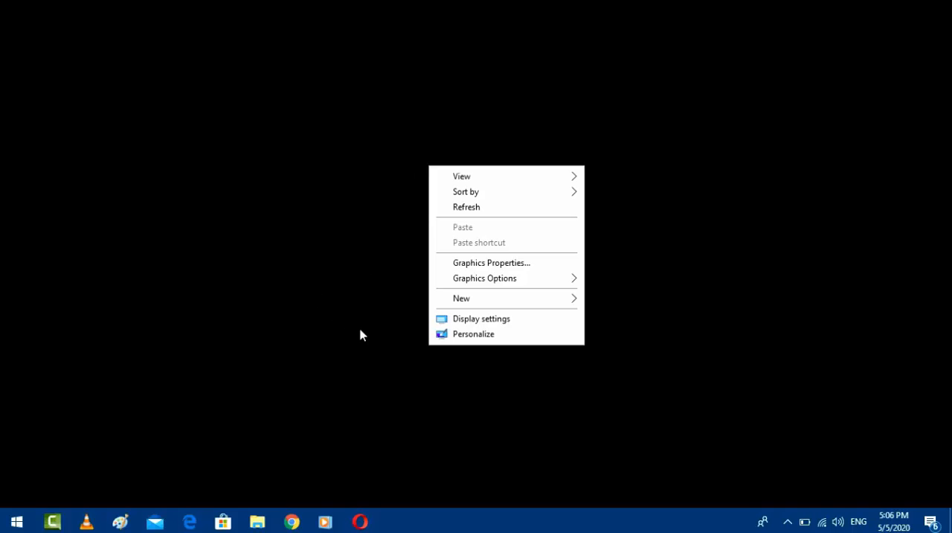
Check the Background page's Ease of Access warning, then close Settings.
click(481, 318)
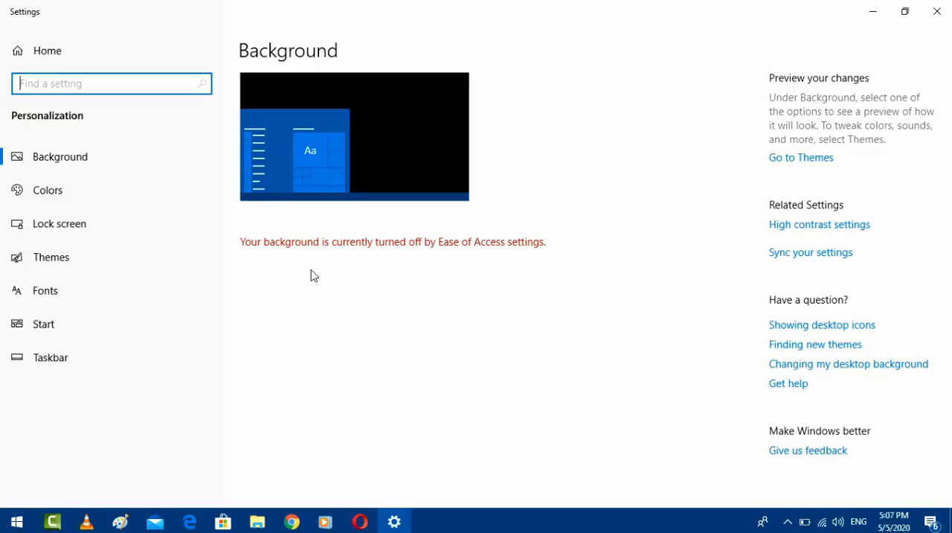
mouse_move(324, 270)
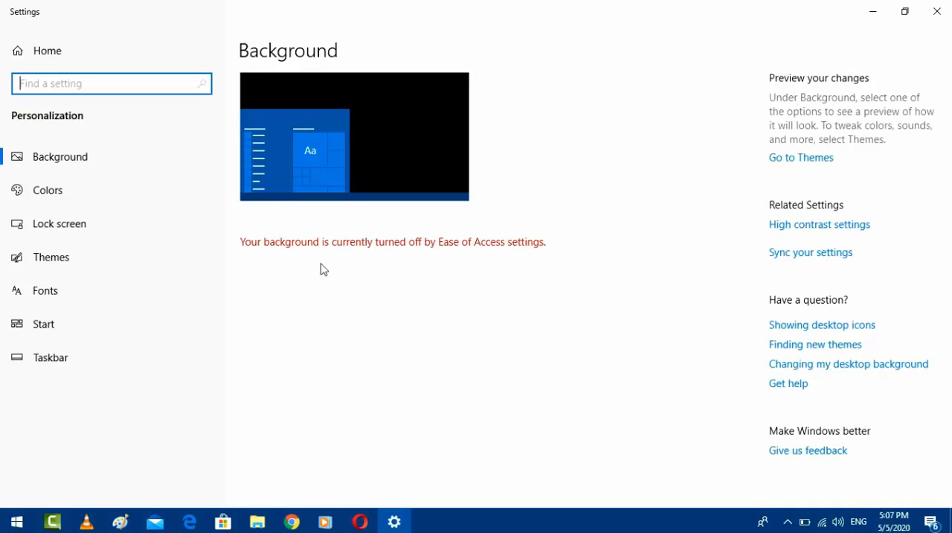
mouse_move(336, 264)
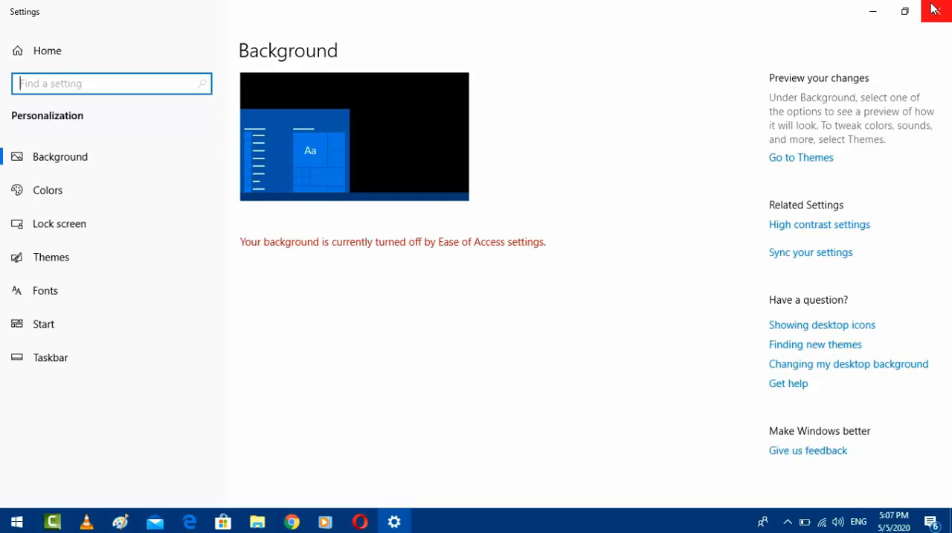
click(935, 10)
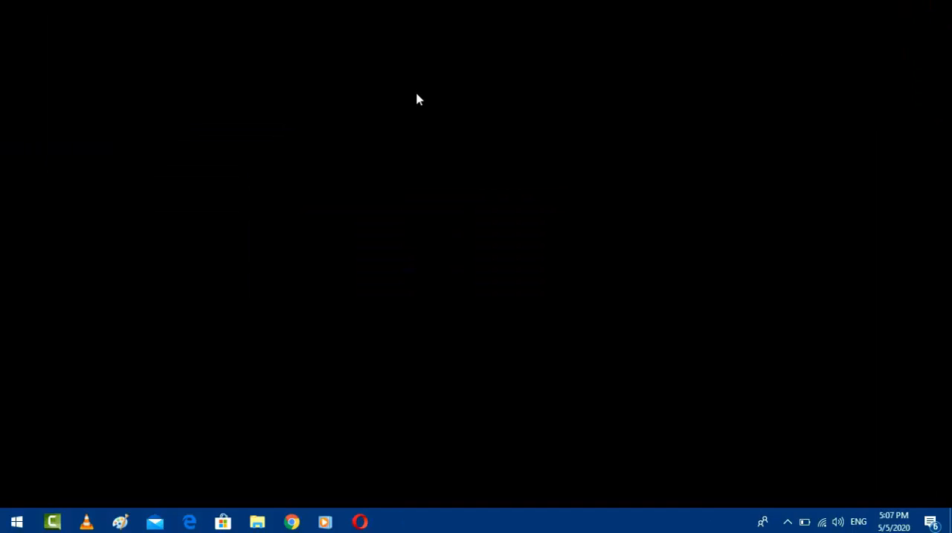
Go to Ease of Access Display settings and find the Show desktop background image option.
click(16, 521)
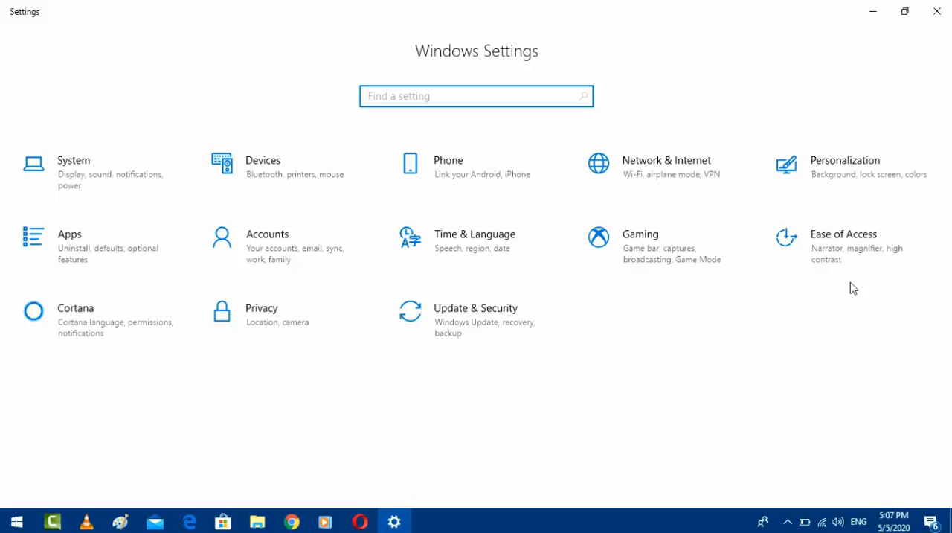
click(844, 234)
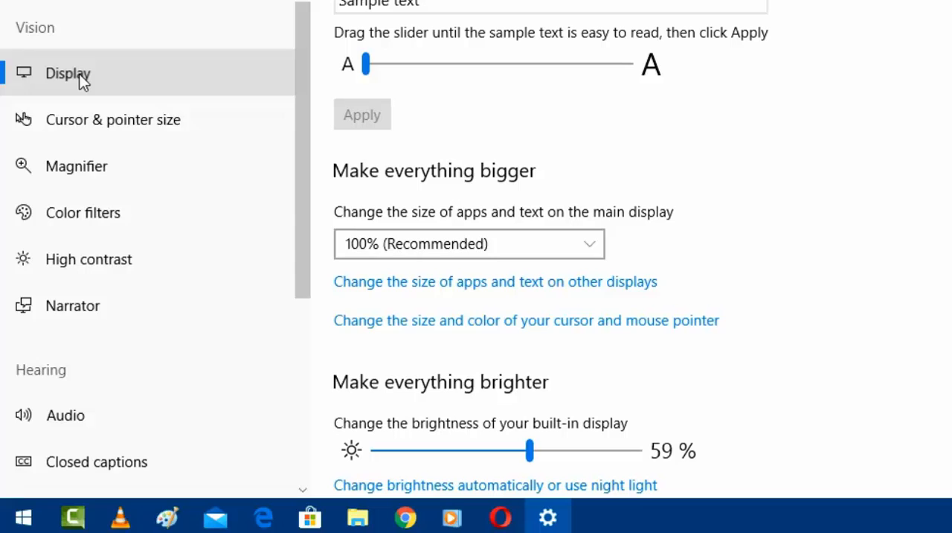
mouse_move(73, 90)
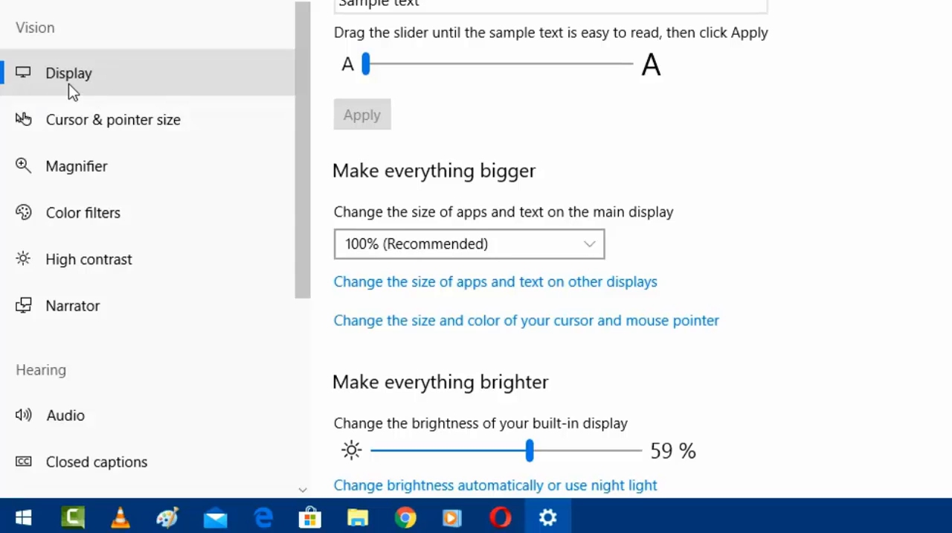
mouse_move(797, 219)
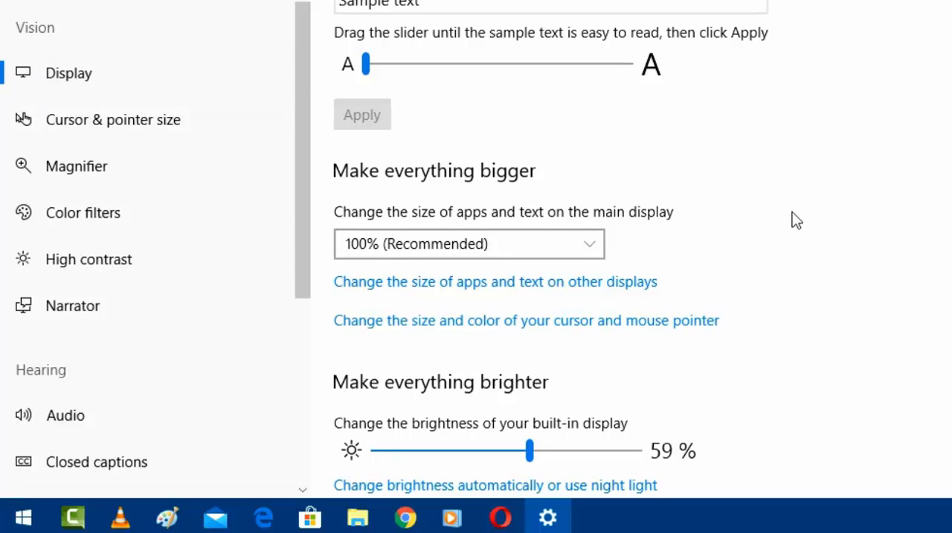
scroll(down, 3)
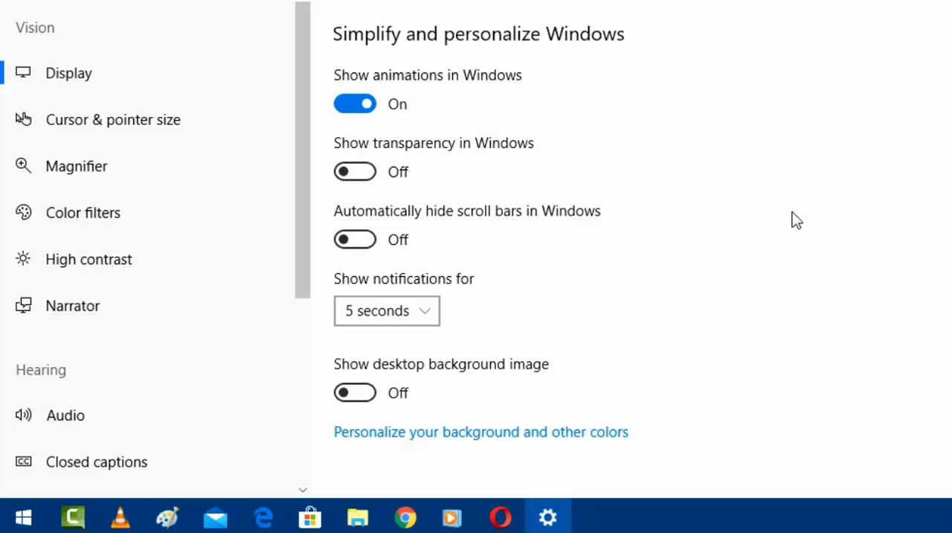
mouse_move(477, 373)
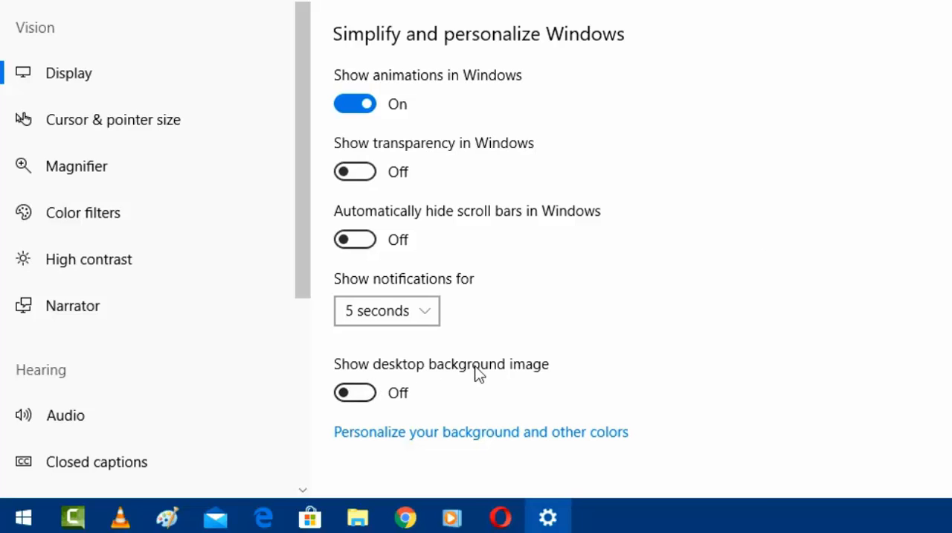
mouse_move(356, 392)
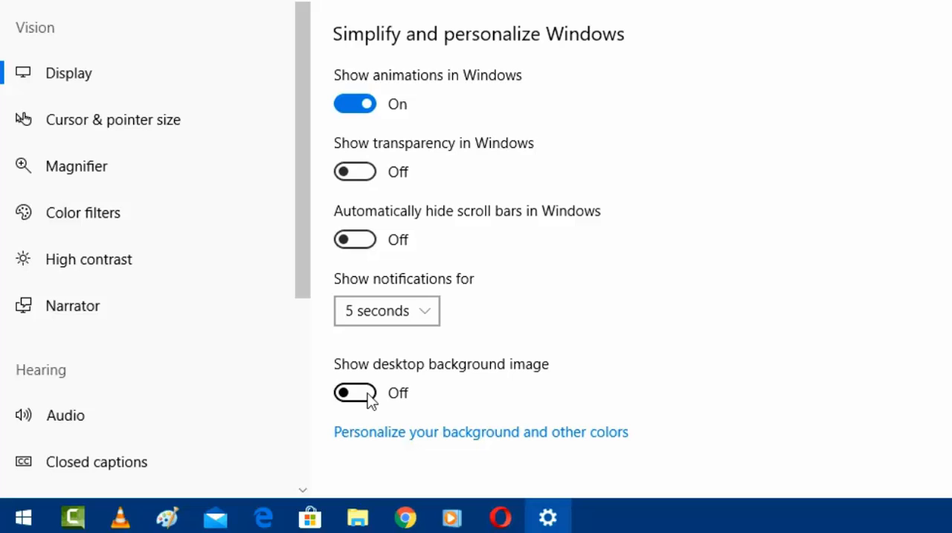
Turn Show desktop background image on to restore the glowing-ring wallpaper.
click(355, 392)
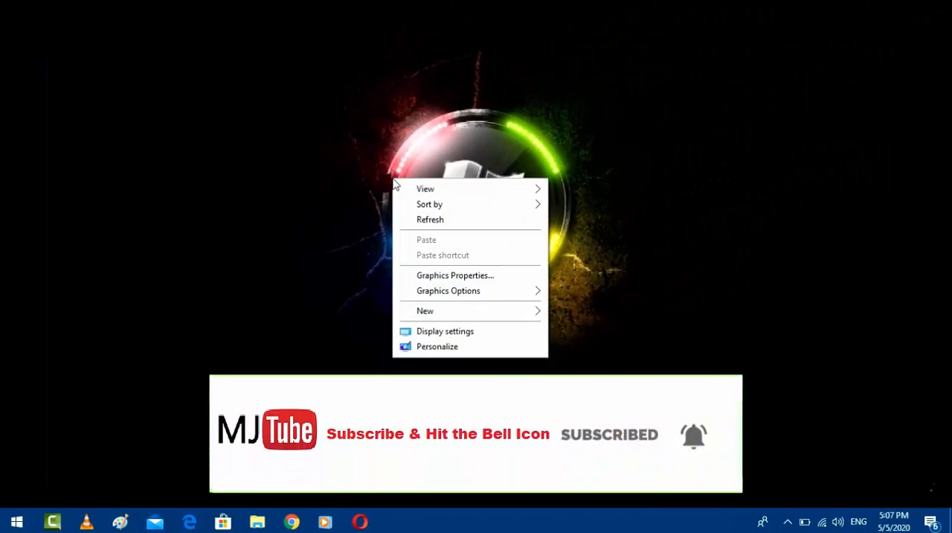
Set the blue Windows 10 light-window picture as the background and close Settings.
click(438, 346)
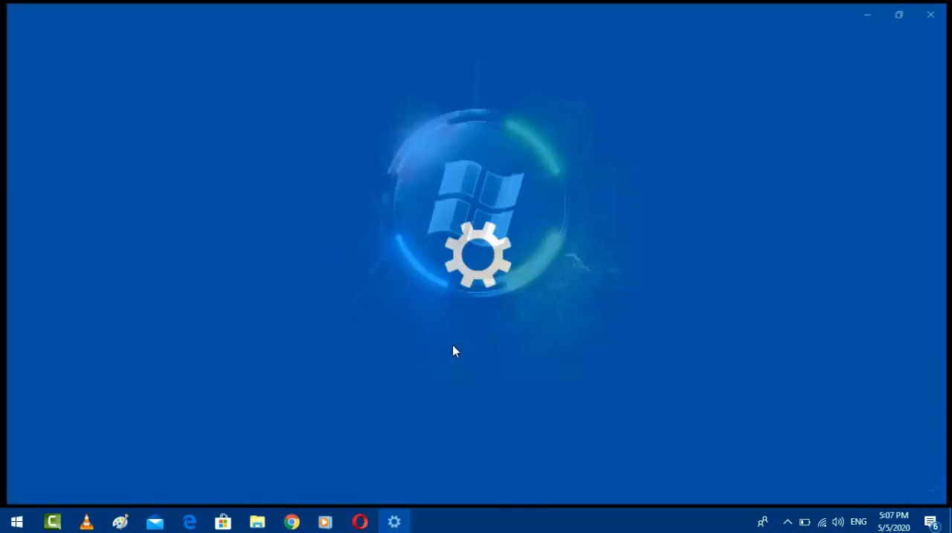
click(394, 520)
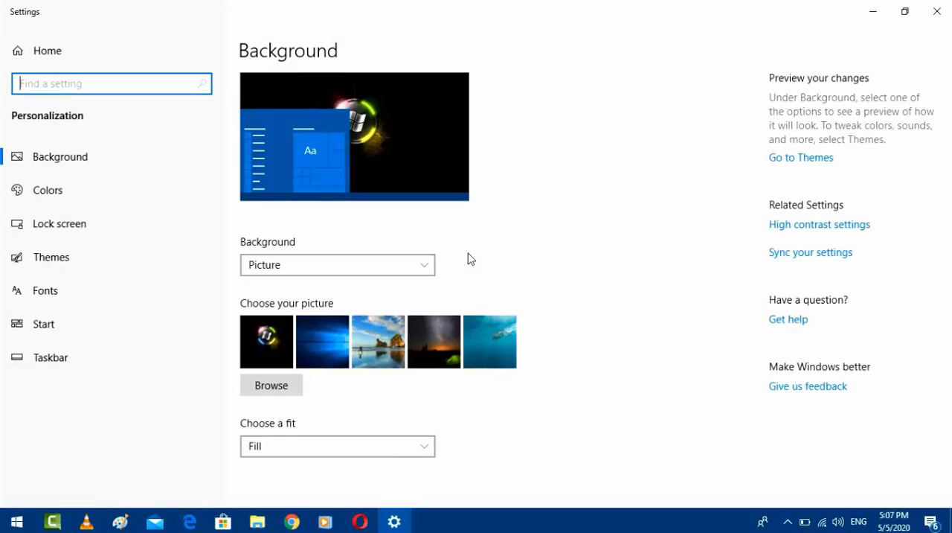
click(322, 341)
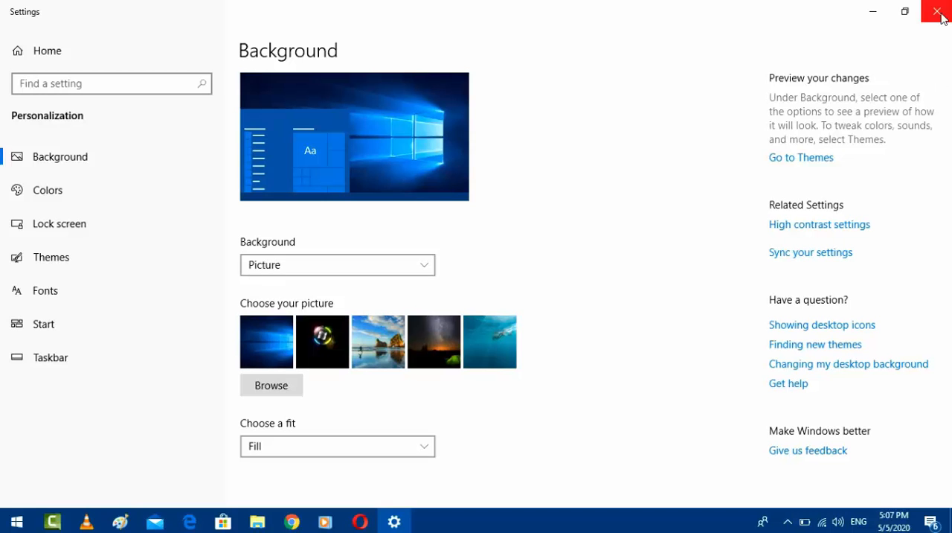
click(937, 11)
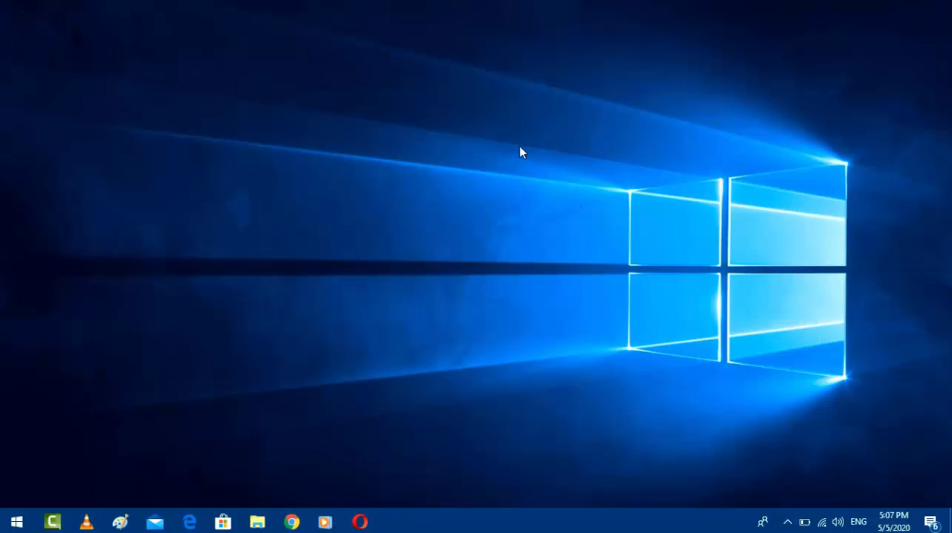
mouse_move(571, 185)
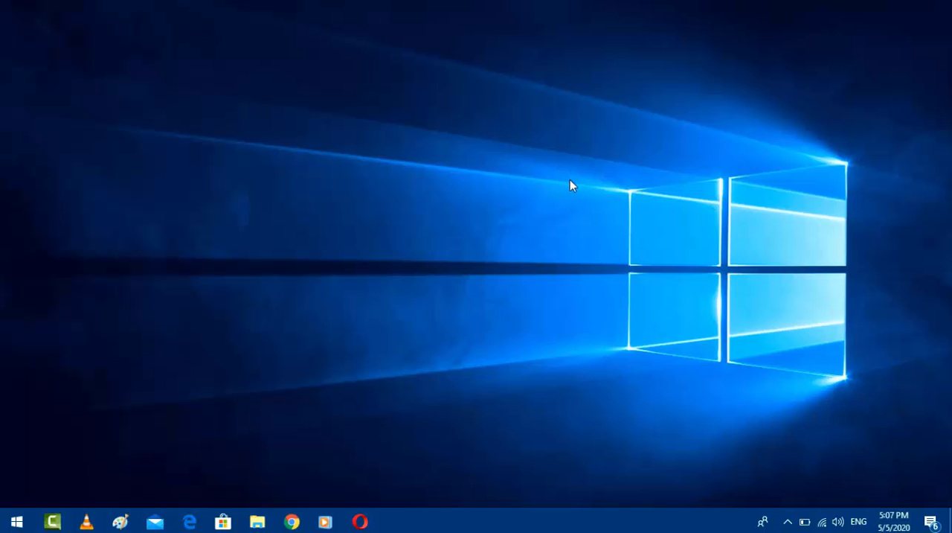
mouse_move(603, 227)
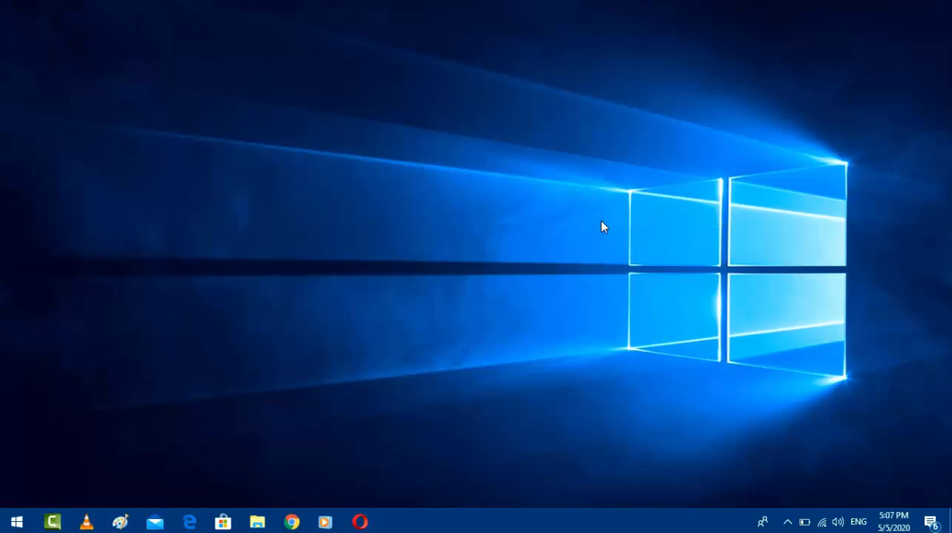